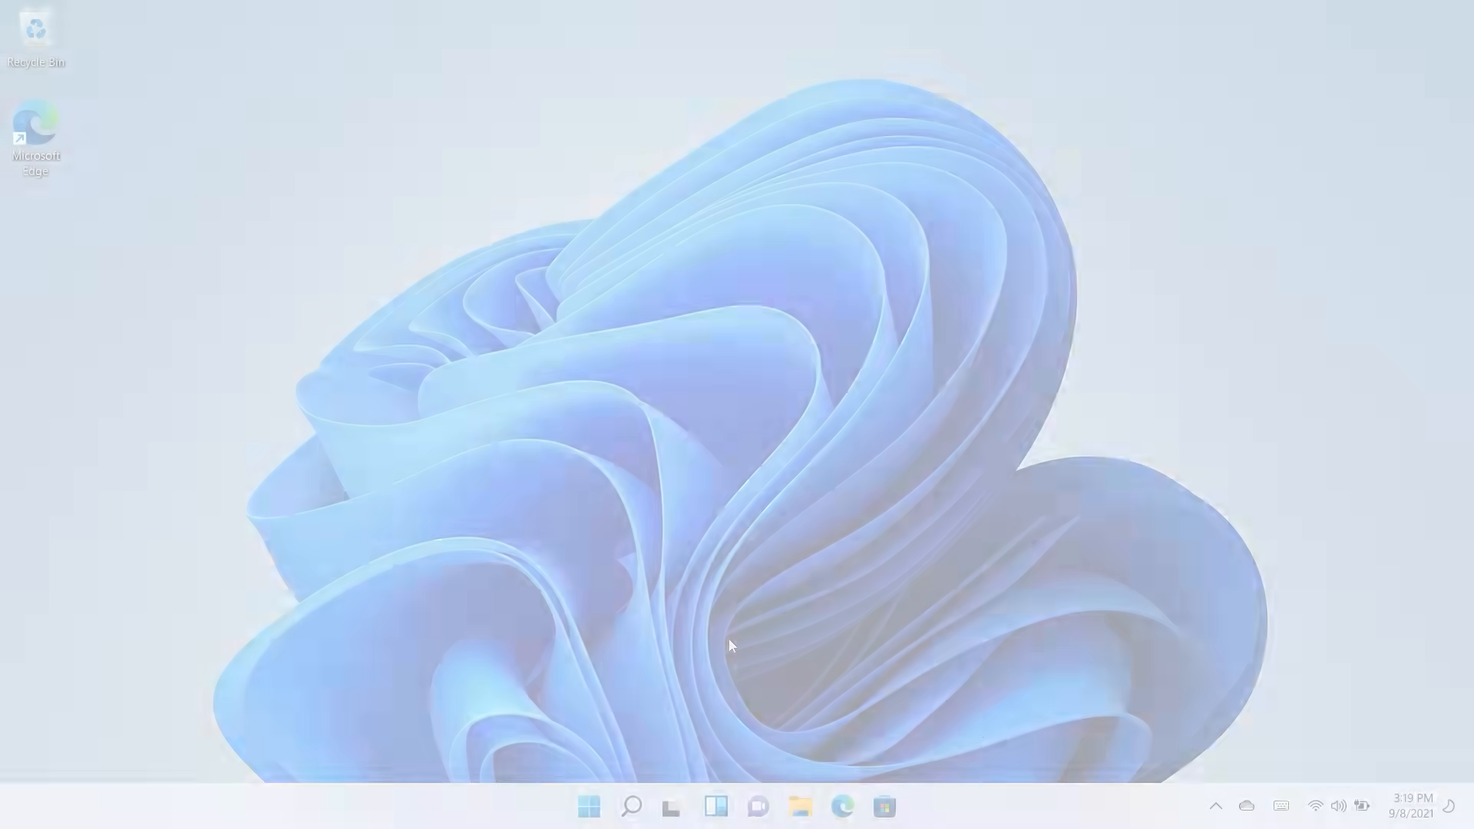
# - Search the Start menu for 'your phone' and launch the Your Phone app
pyautogui.click(590, 806)
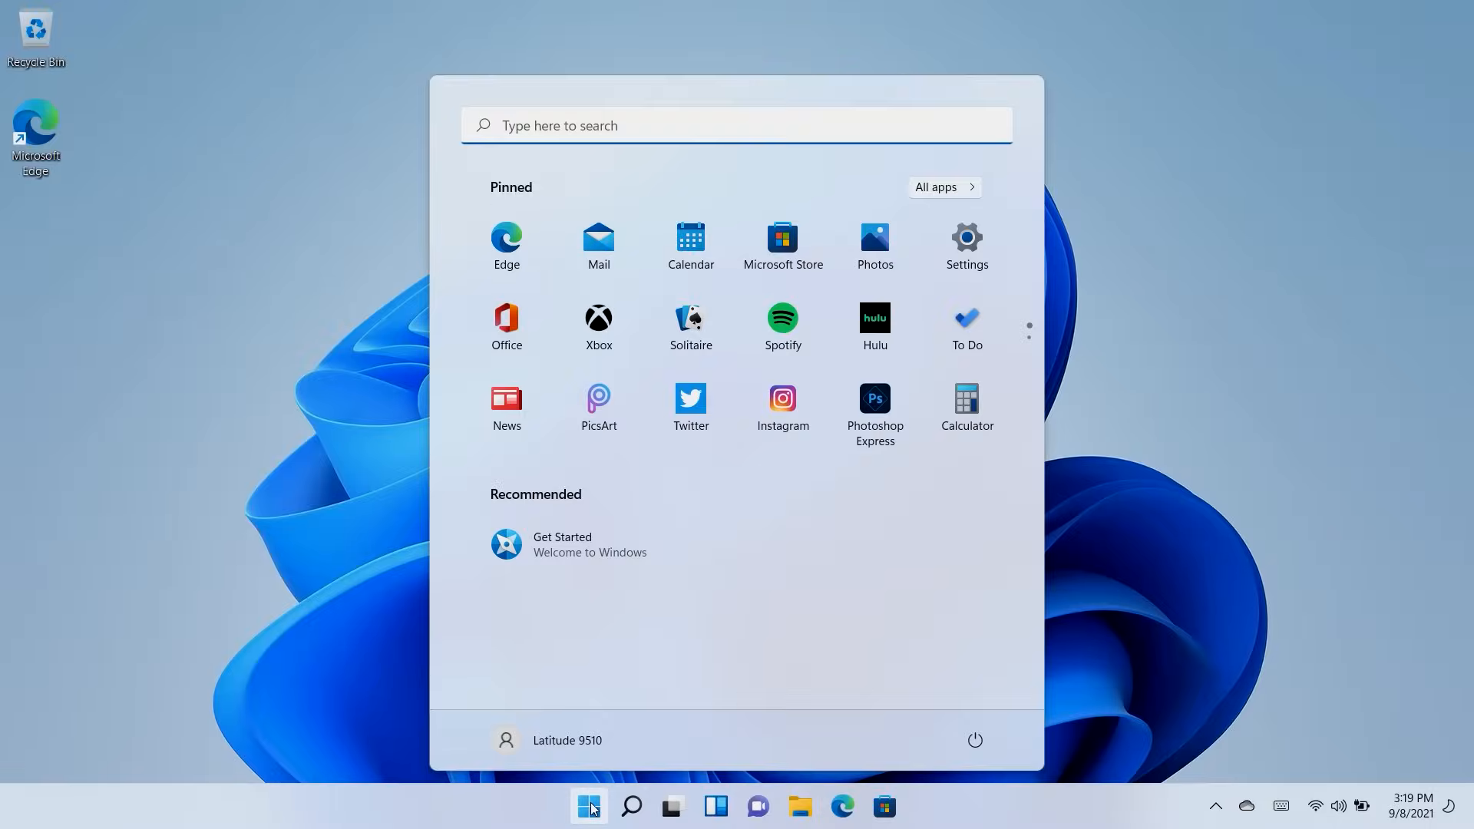
pyautogui.write('your phone')
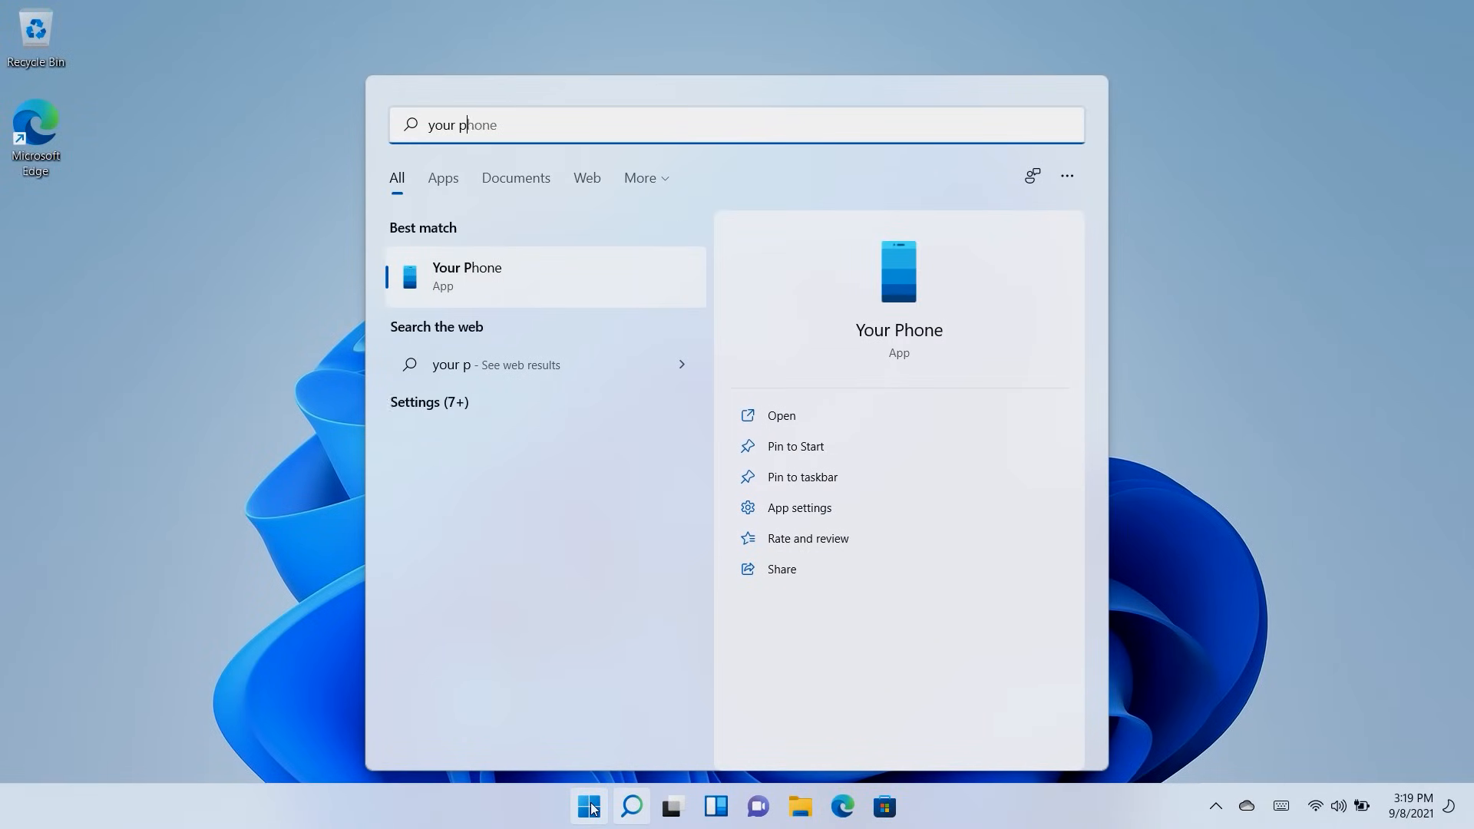
pyautogui.write('hone')
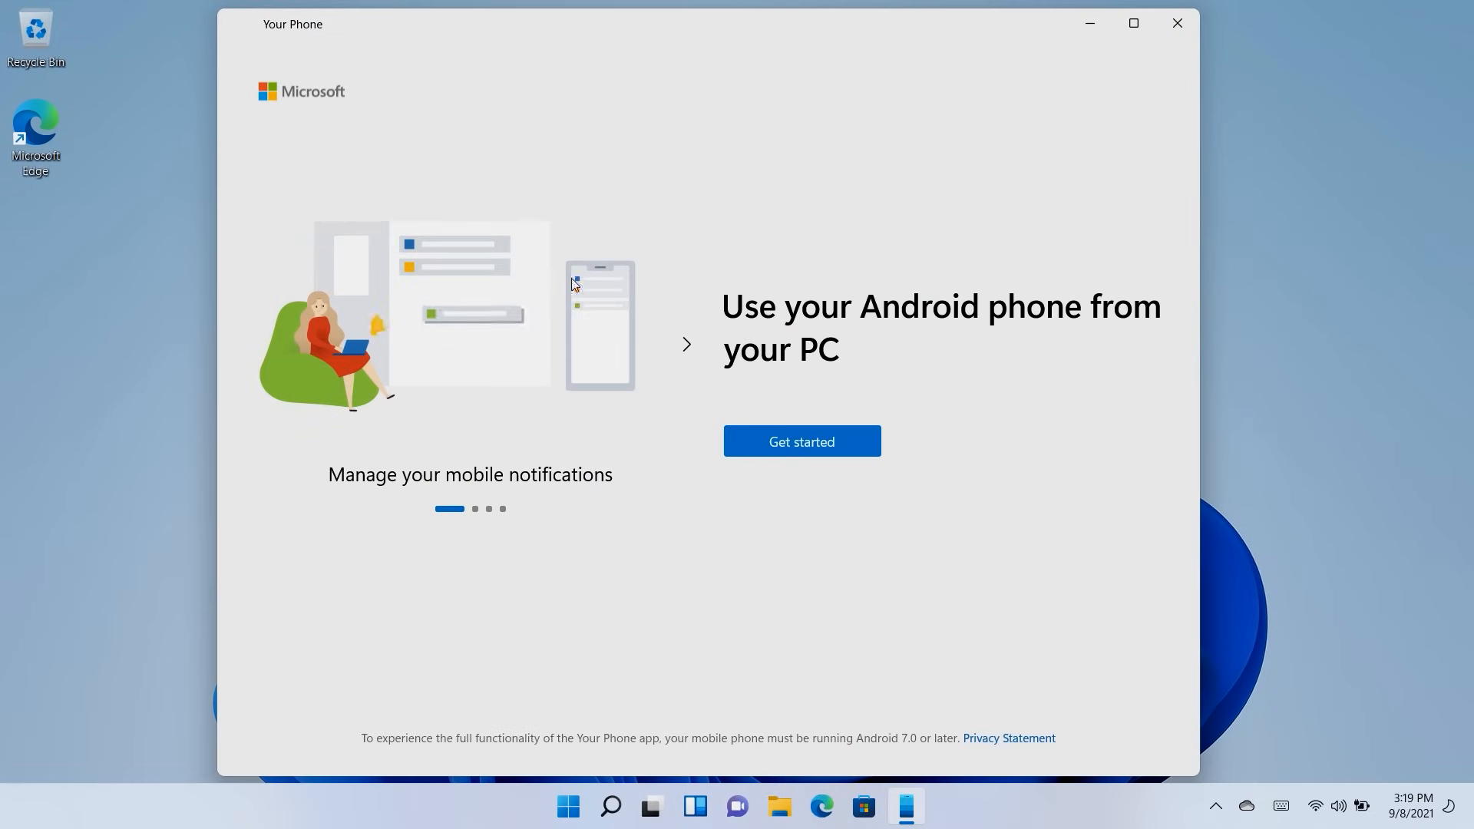
pyautogui.click(800, 441)
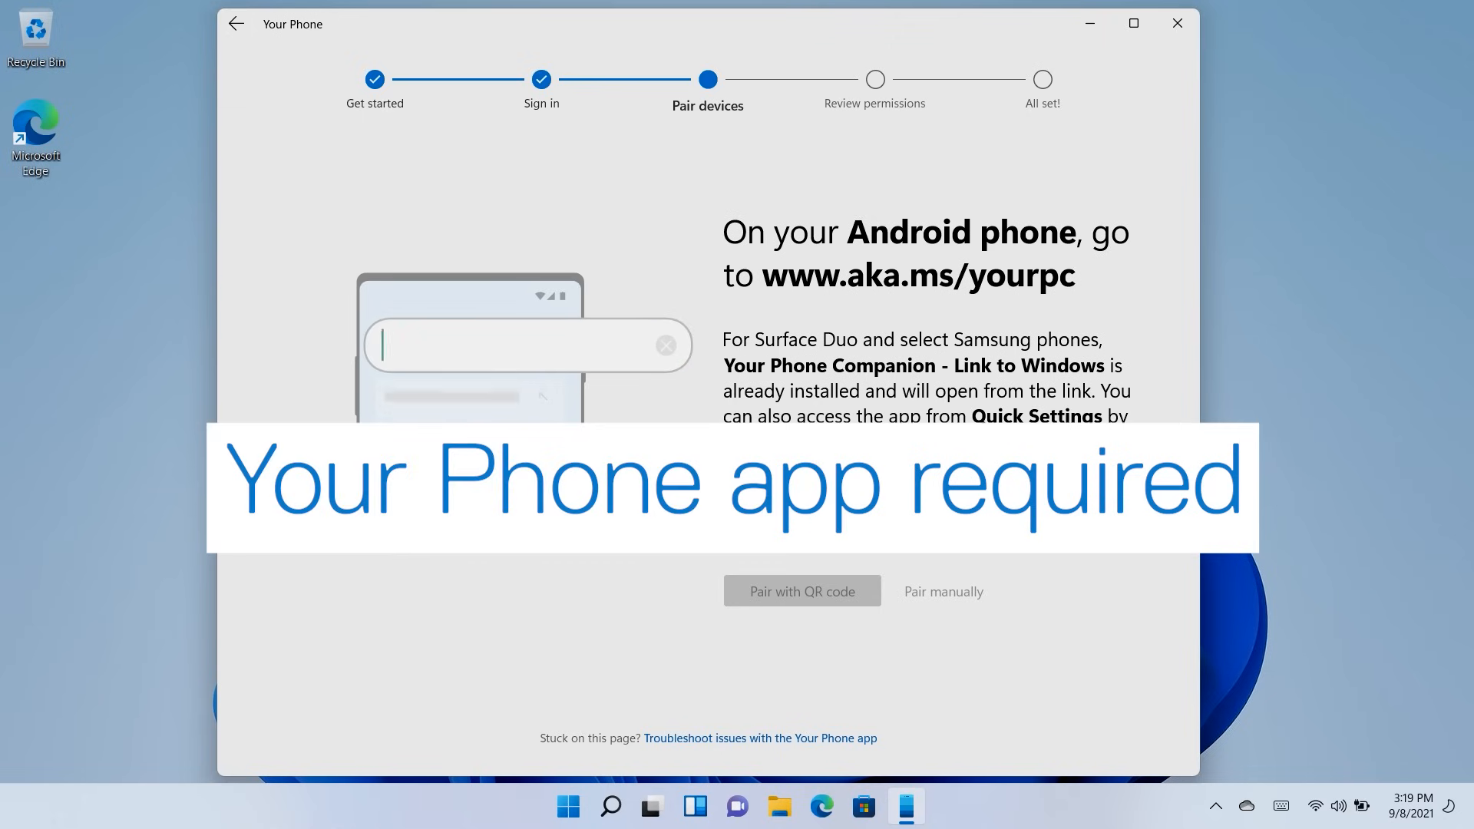
pyautogui.write('www.aka.ms/yourpc')
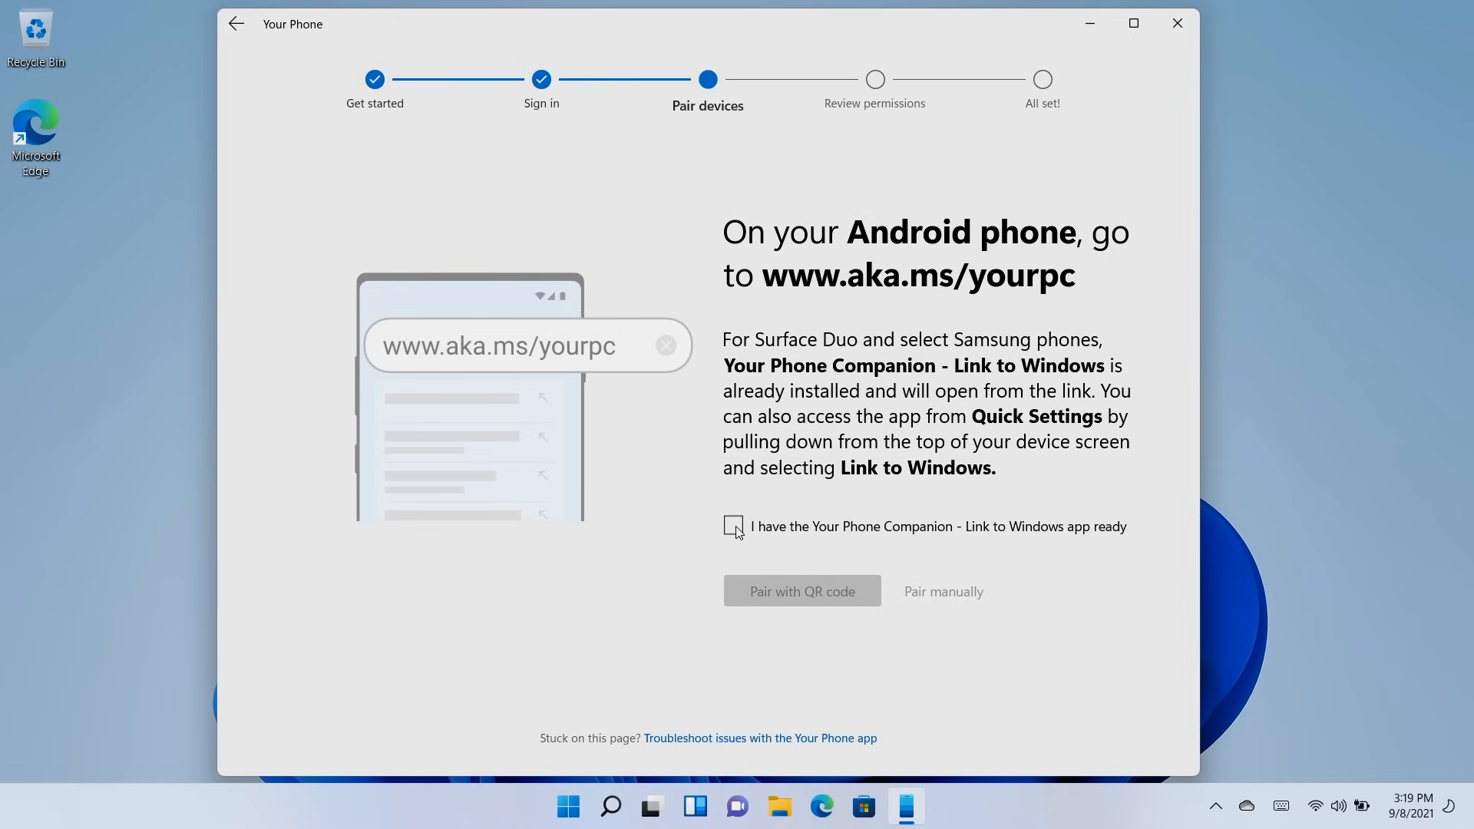
# - Tick 'I have the Your Phone Companion app ready' and choose QR code pairing
pyautogui.click(732, 526)
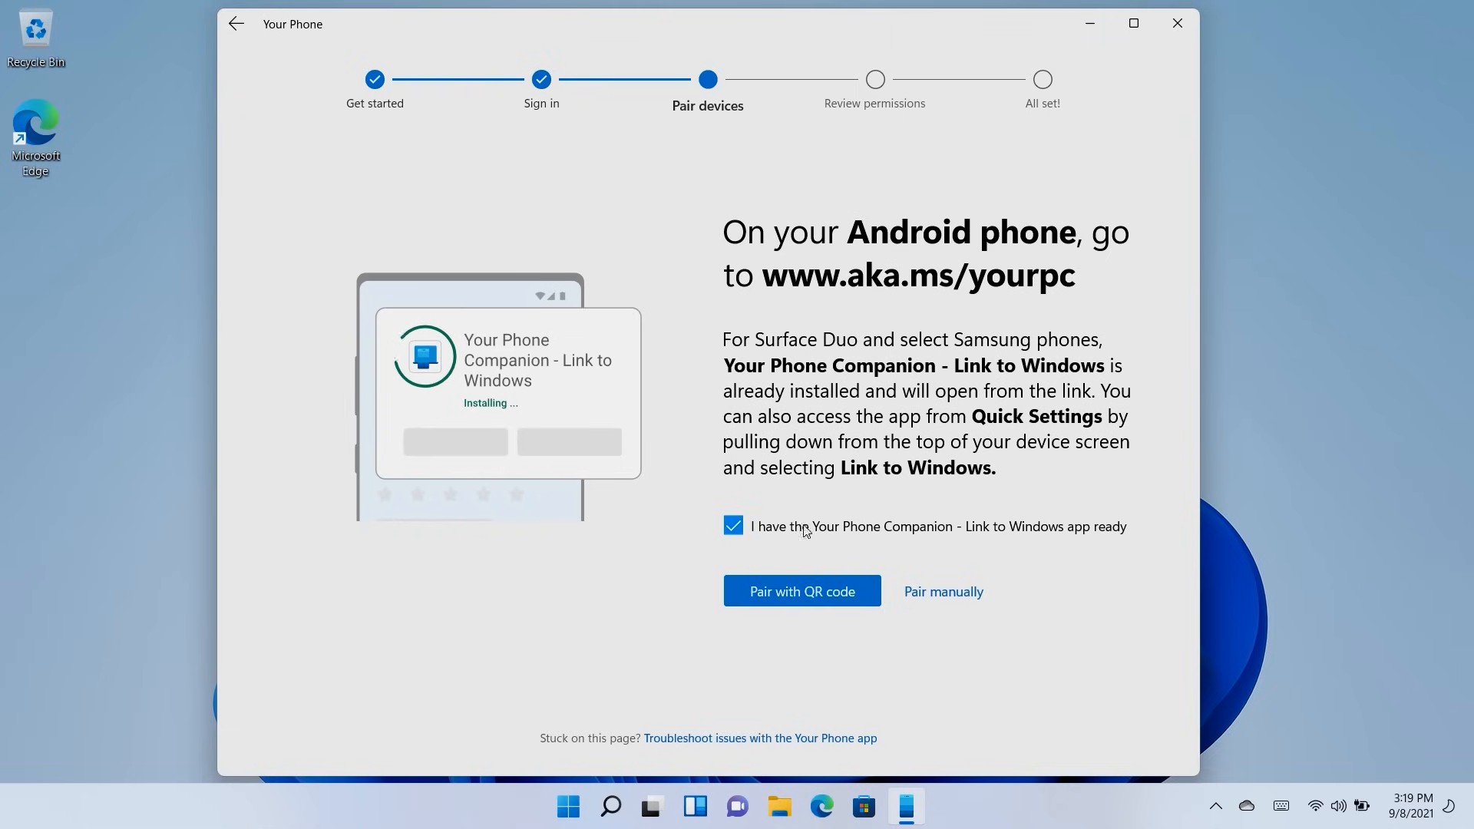
pyautogui.click(801, 591)
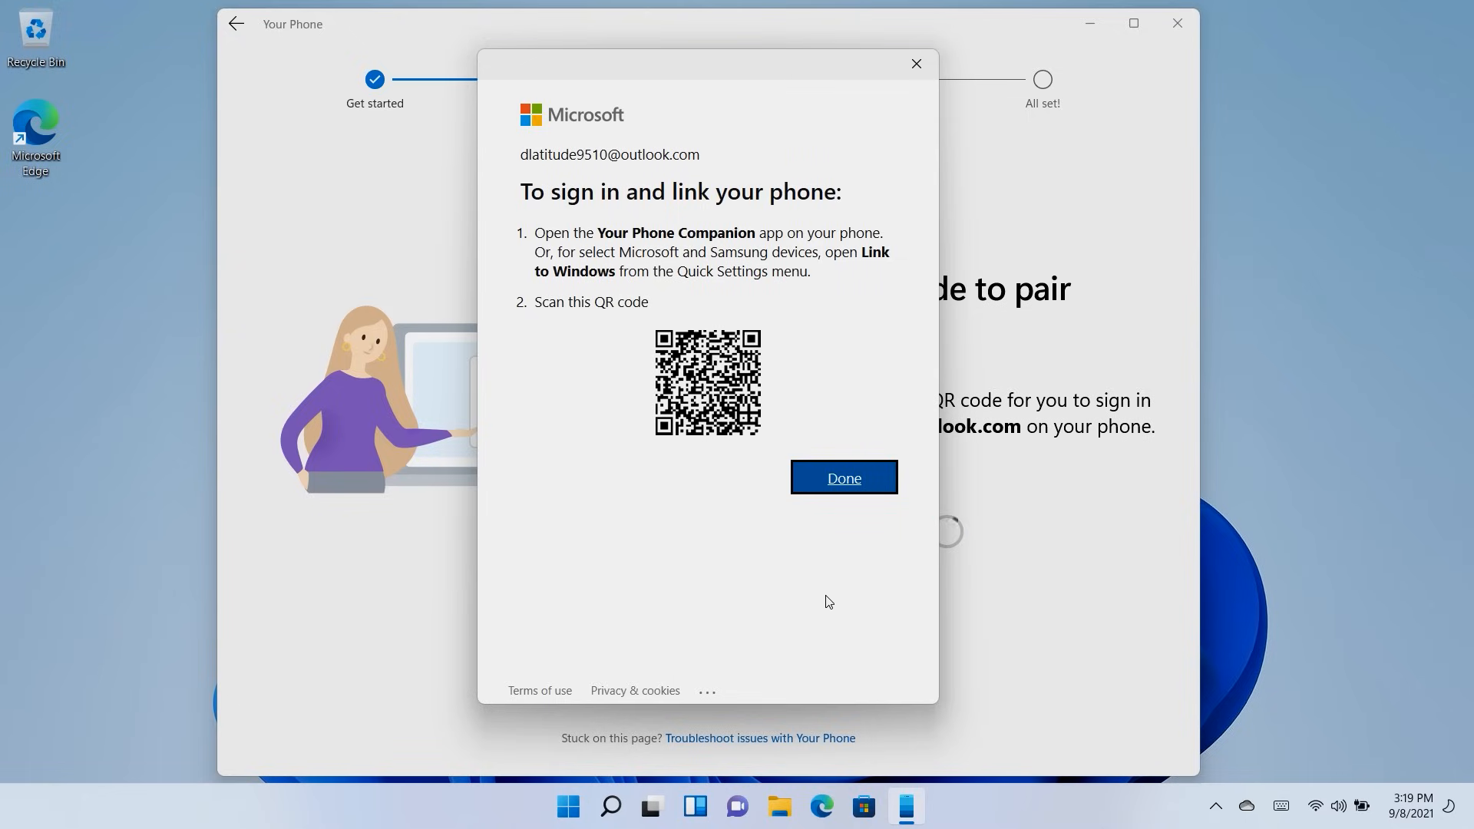
# - Close the QR code dialog with Done and continue past 'You're all set!'
pyautogui.click(842, 478)
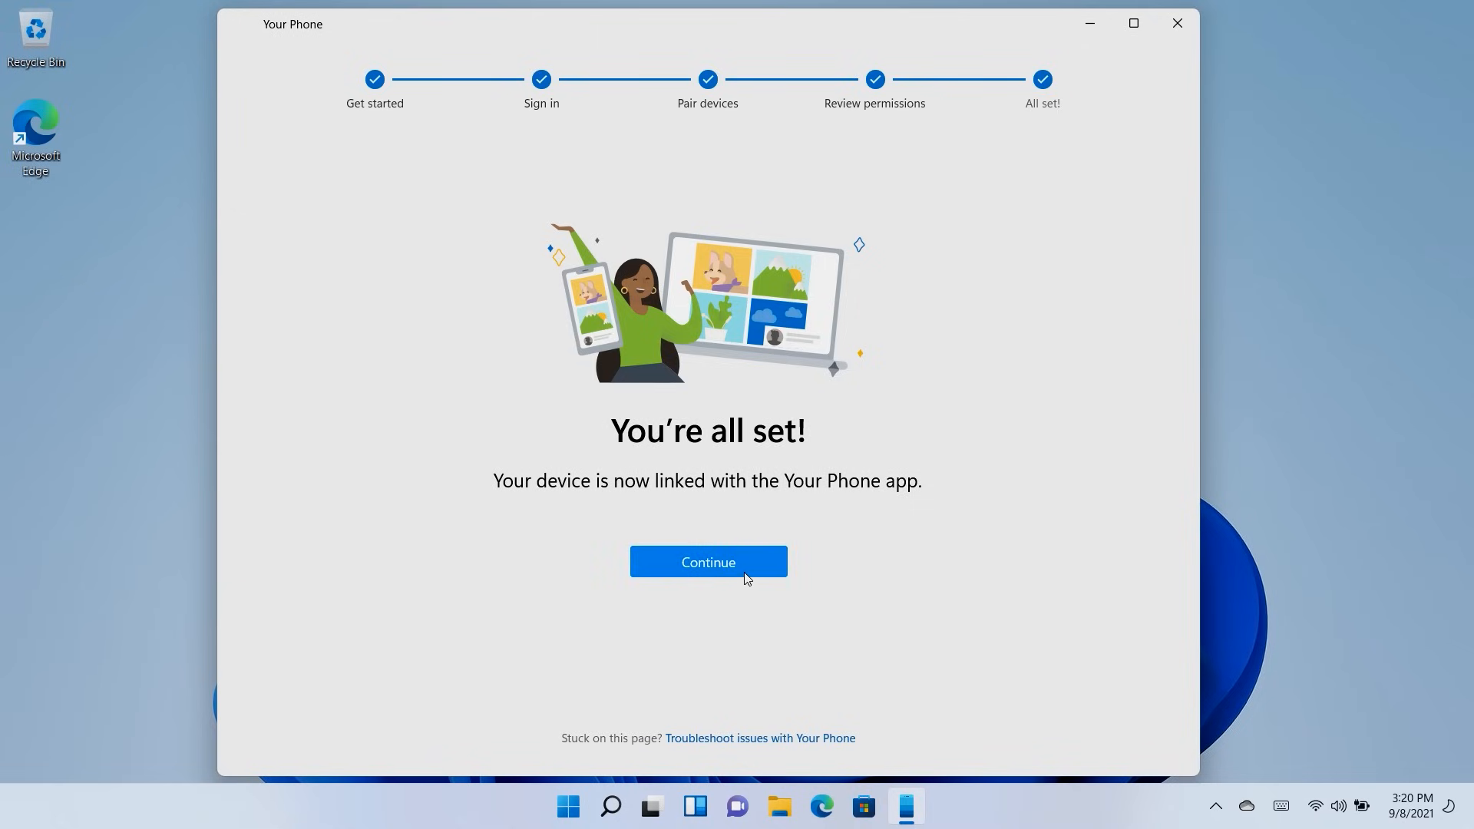
pyautogui.click(707, 561)
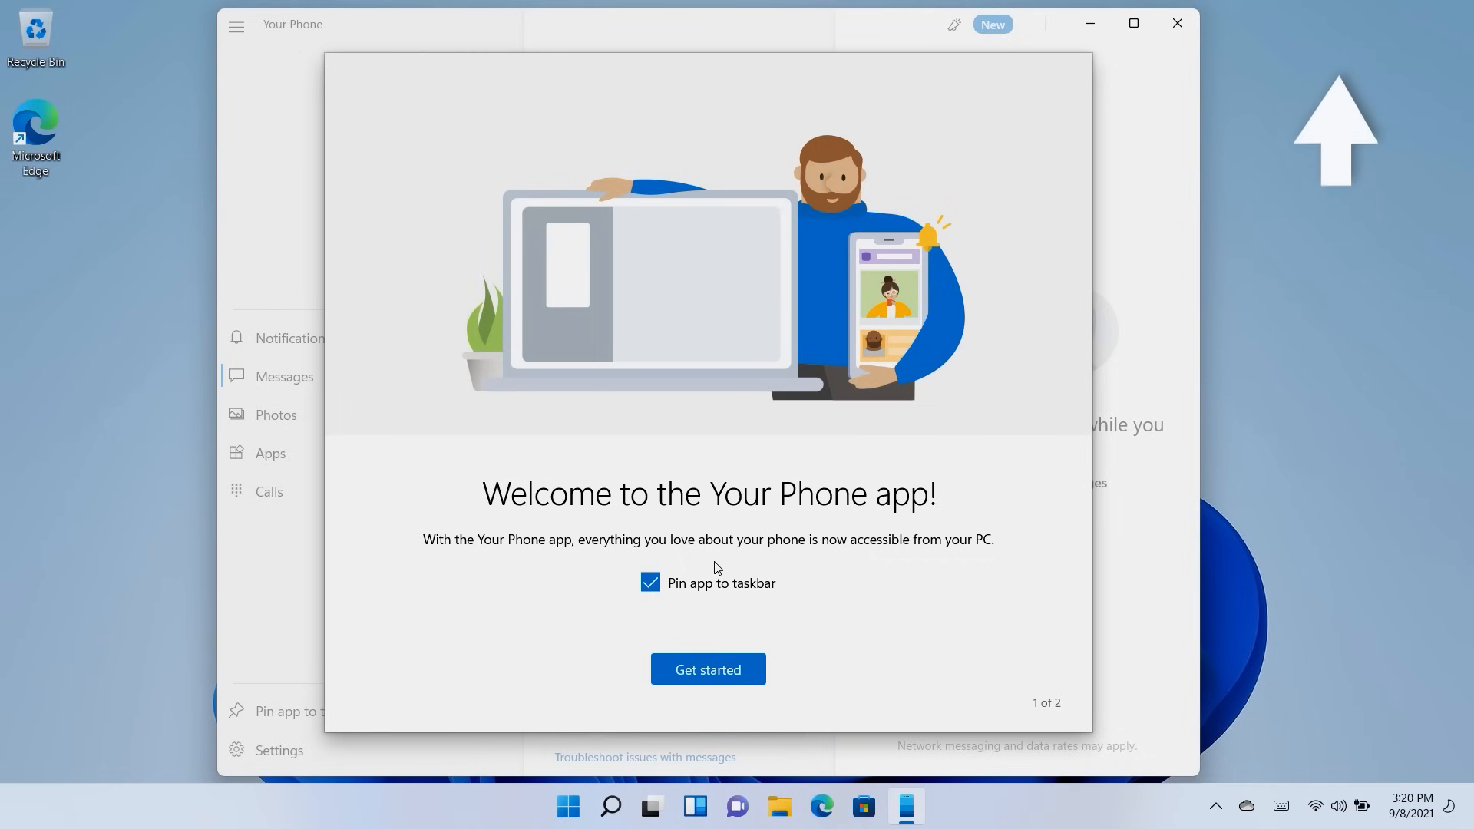
# - Pair manually with a generated PIN code until the device shows as linked
pyautogui.click(707, 670)
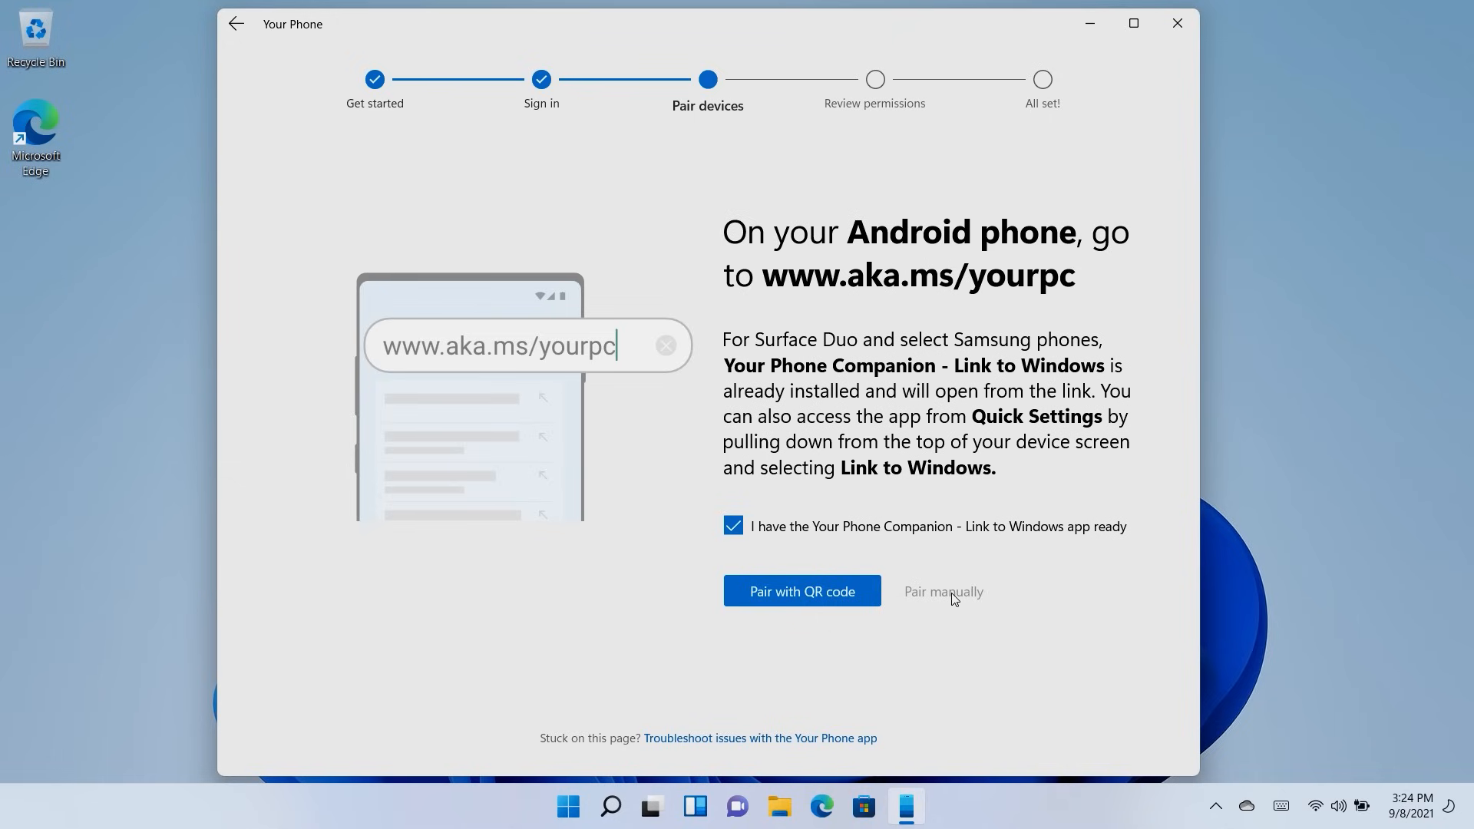
pyautogui.click(942, 591)
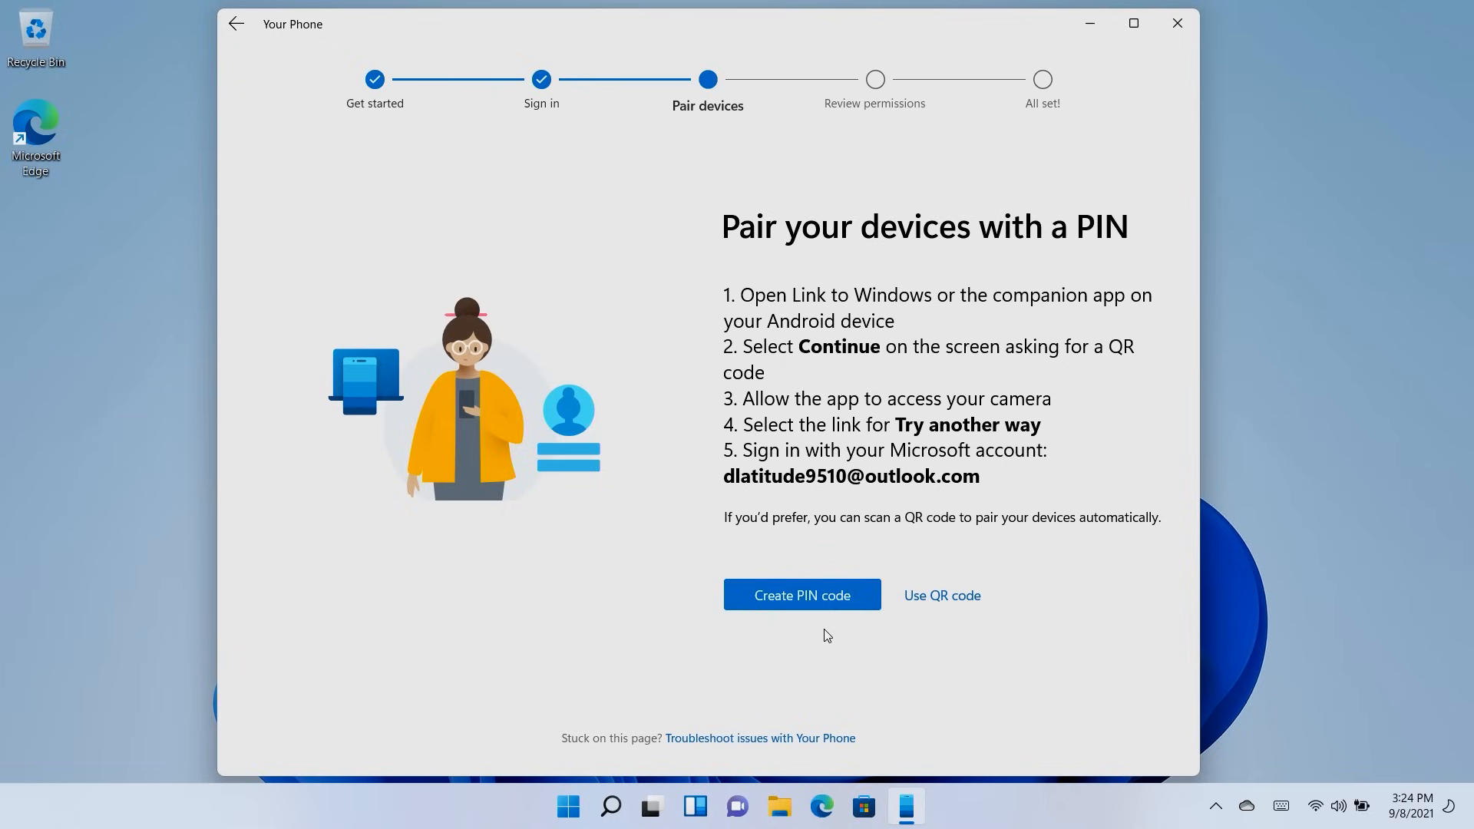
pyautogui.moveTo(801, 594)
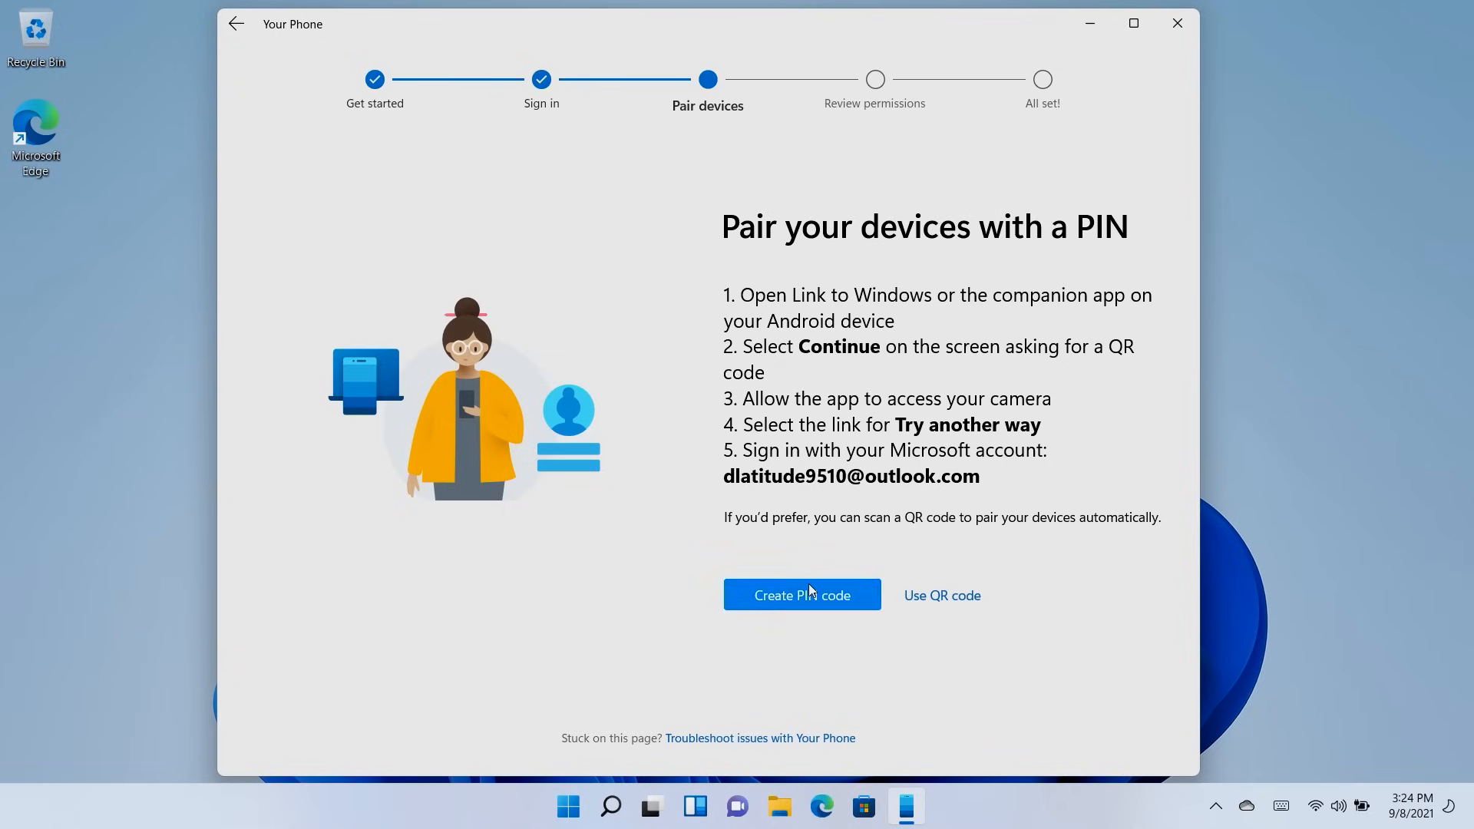
pyautogui.click(800, 594)
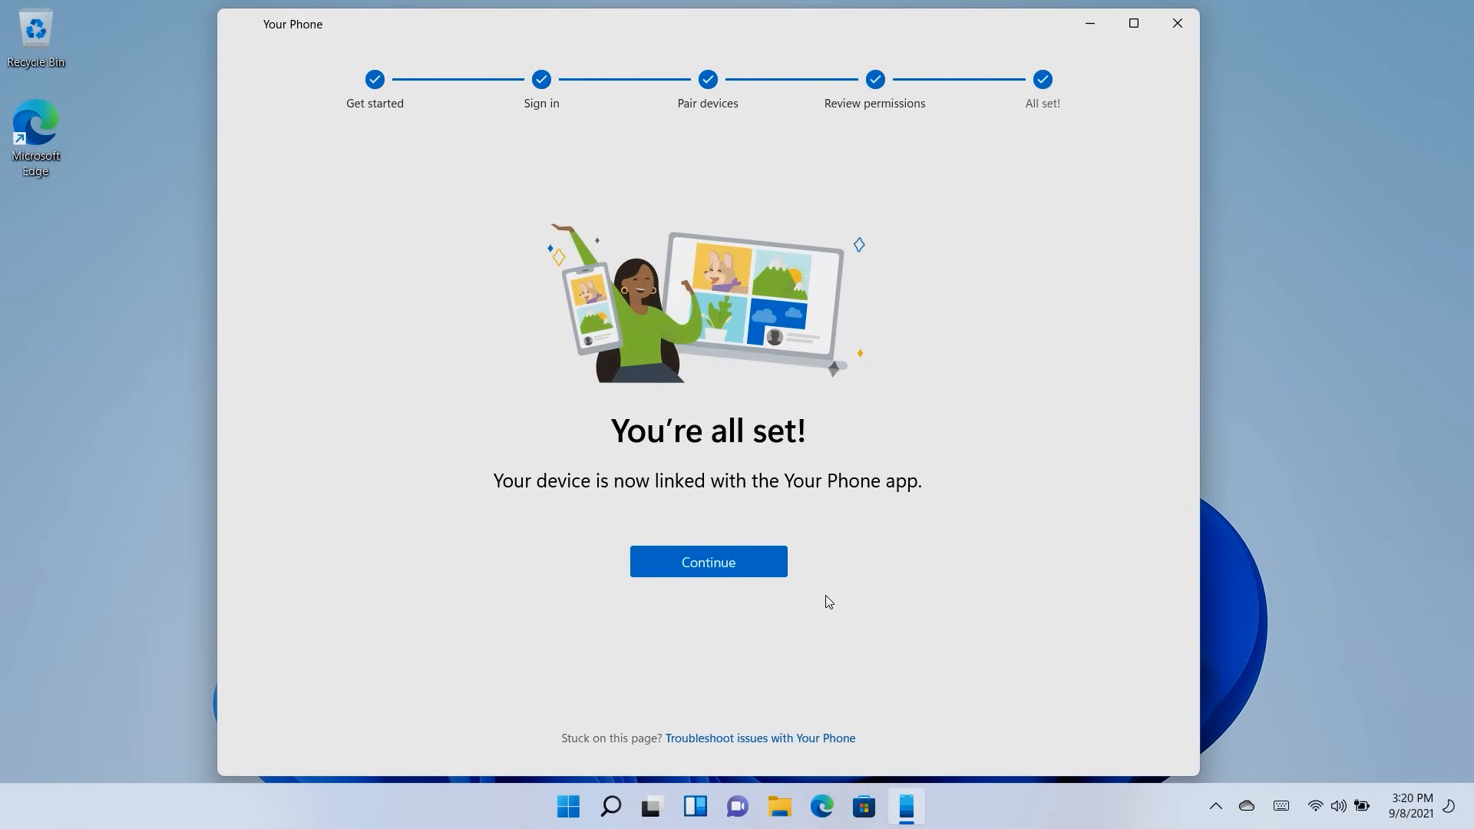
# - Continue, untick Pin app to taskbar, then Get started and Skip the task picker
pyautogui.click(707, 562)
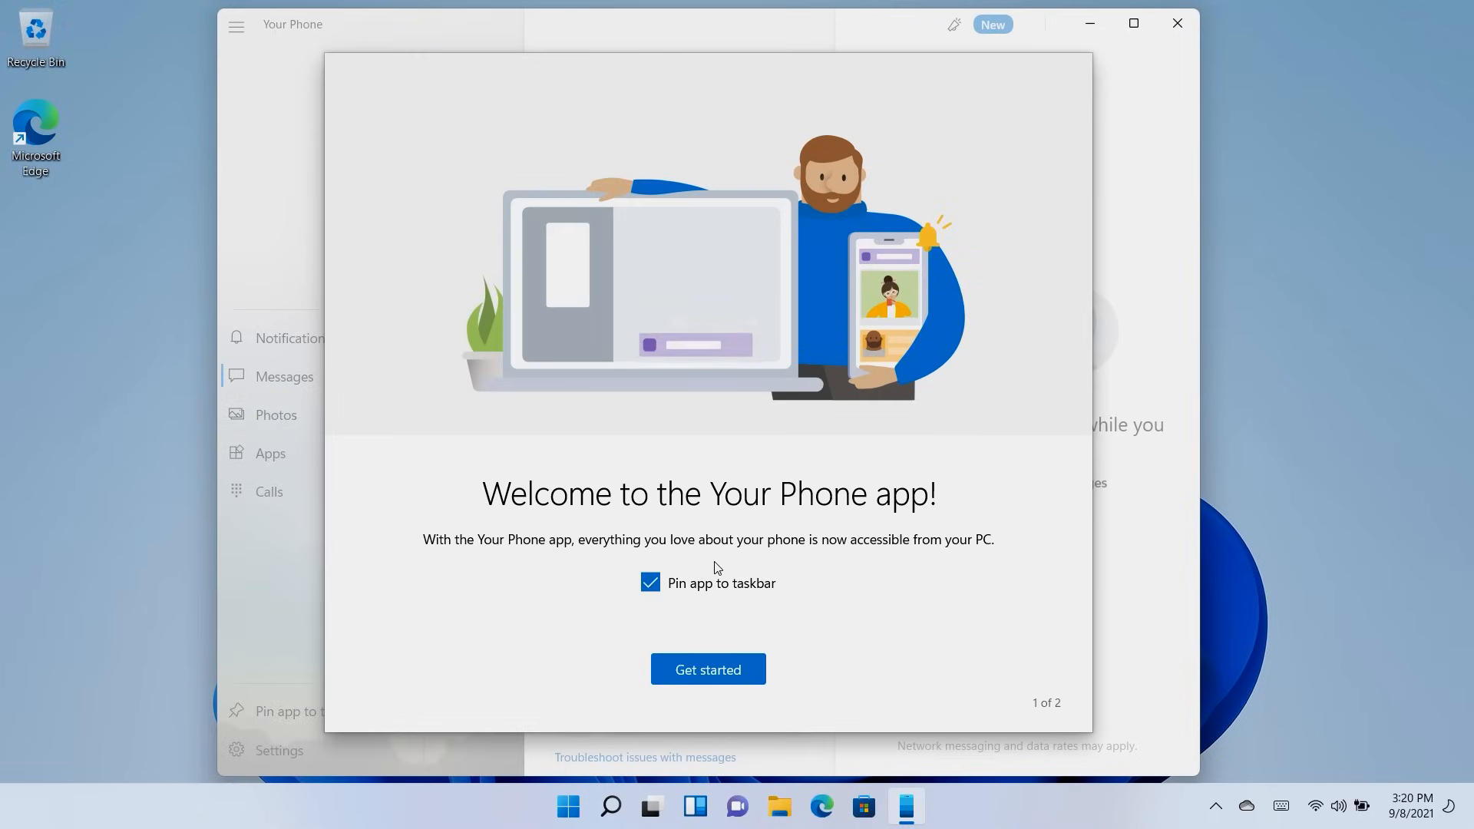
pyautogui.click(650, 582)
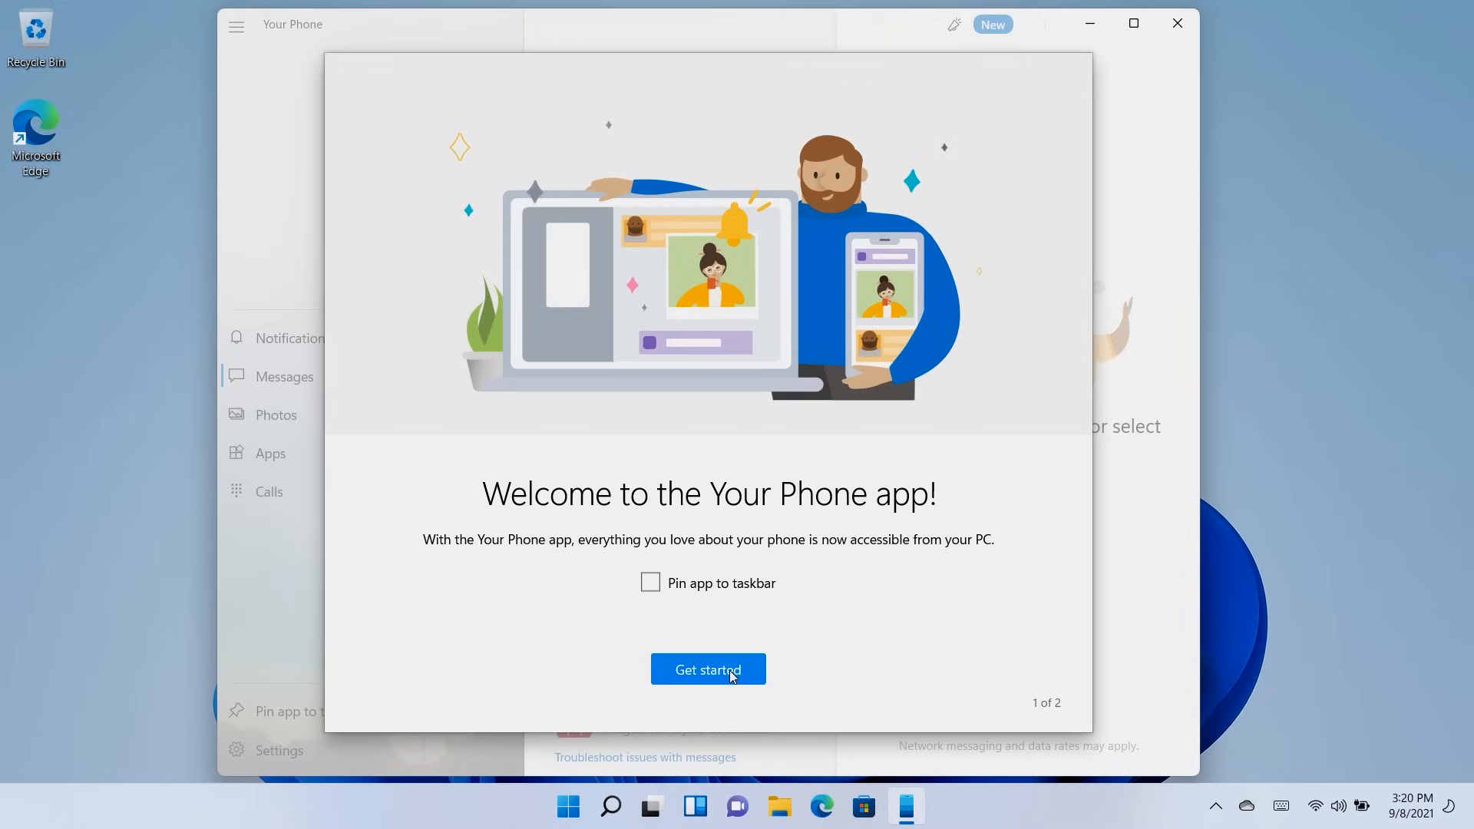
pyautogui.click(707, 670)
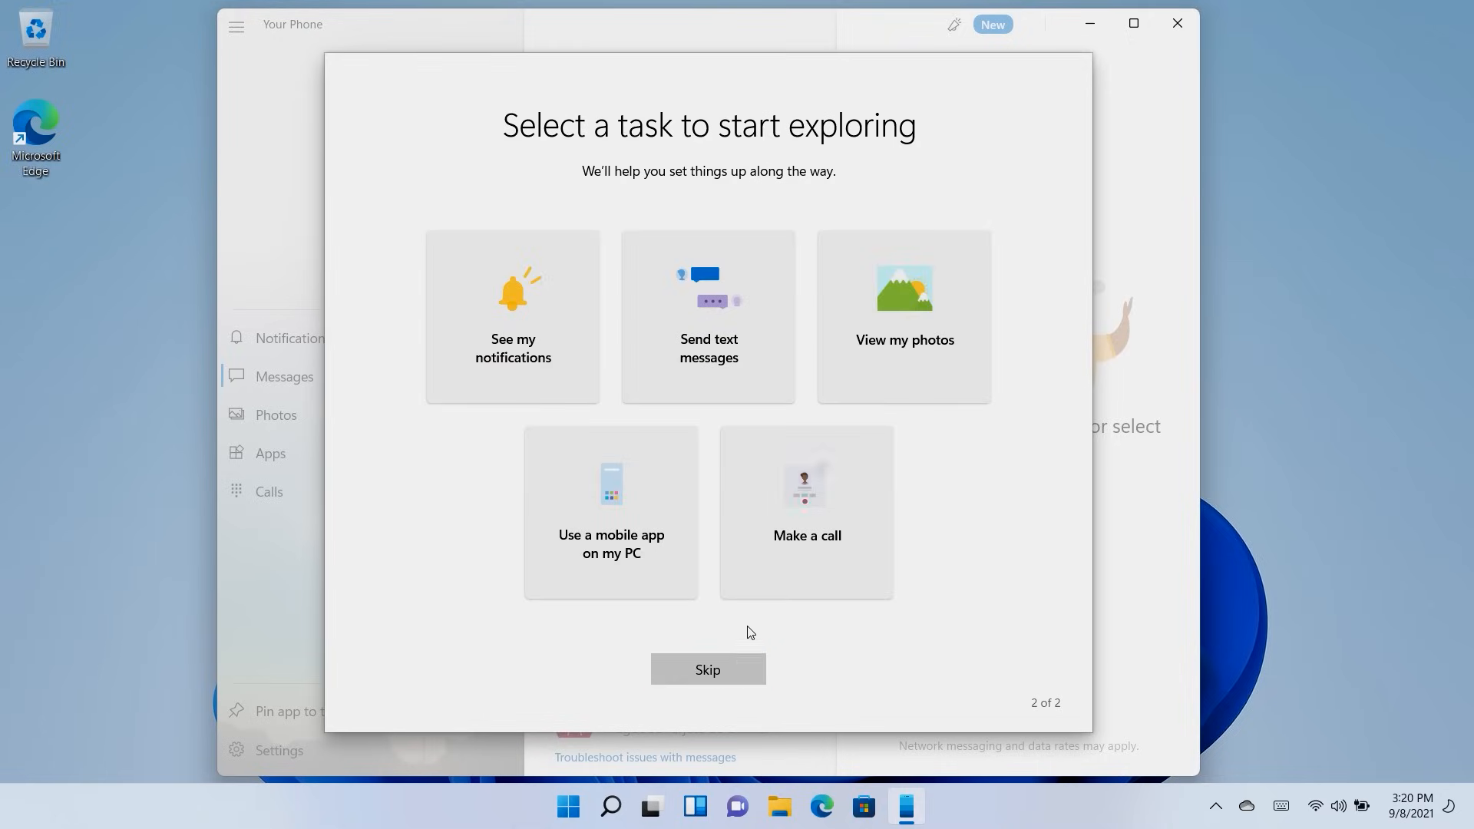
pyautogui.click(707, 670)
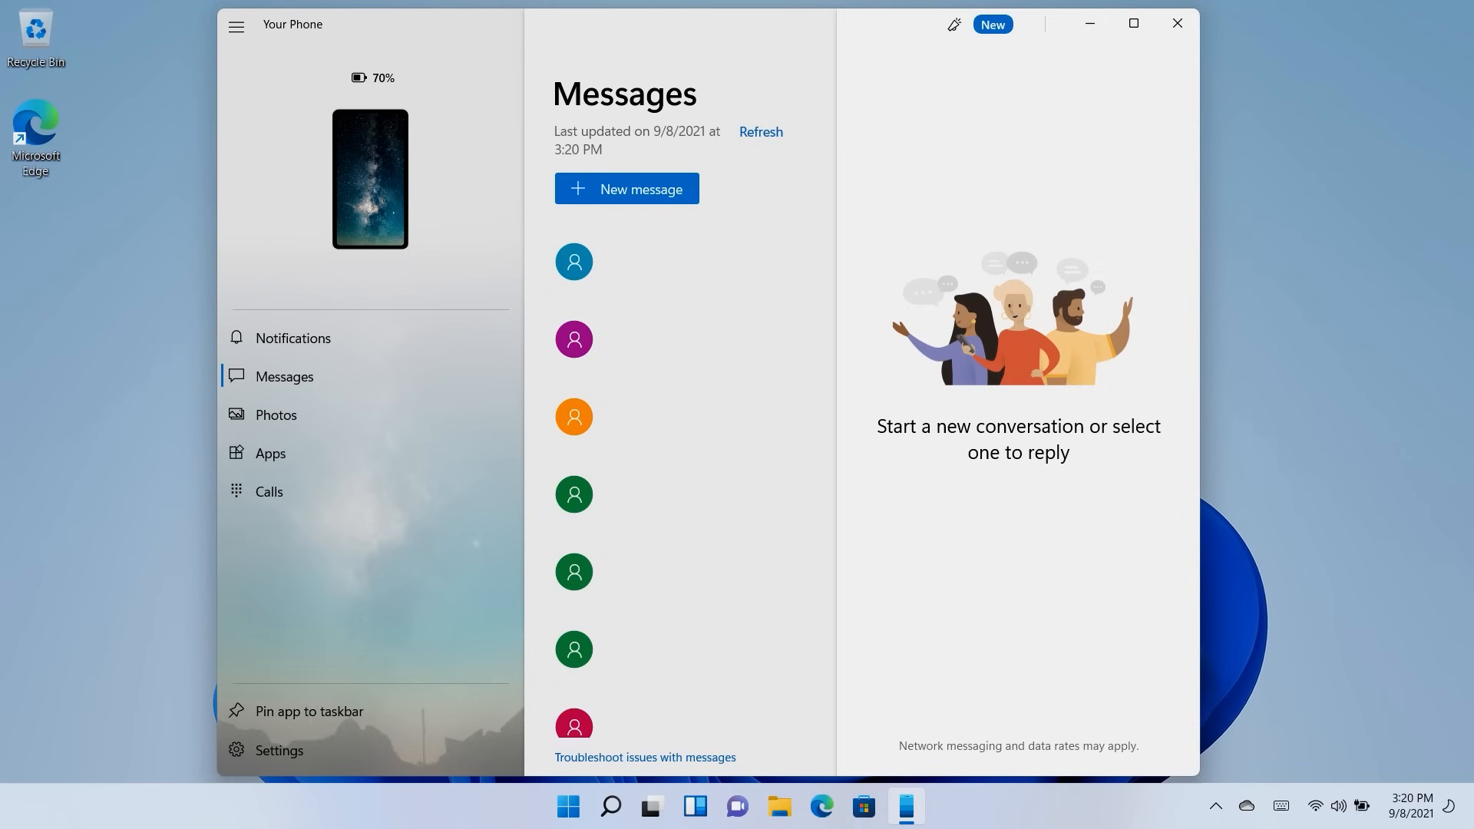